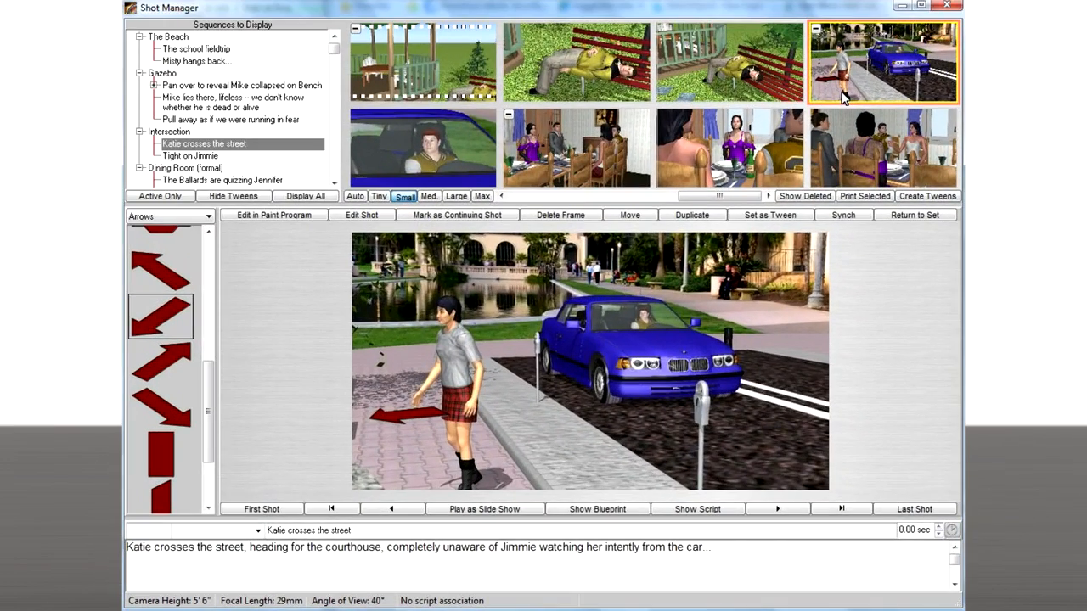
Create a new set with 'No Help - I just want to build it manually'.
left_click(697, 509)
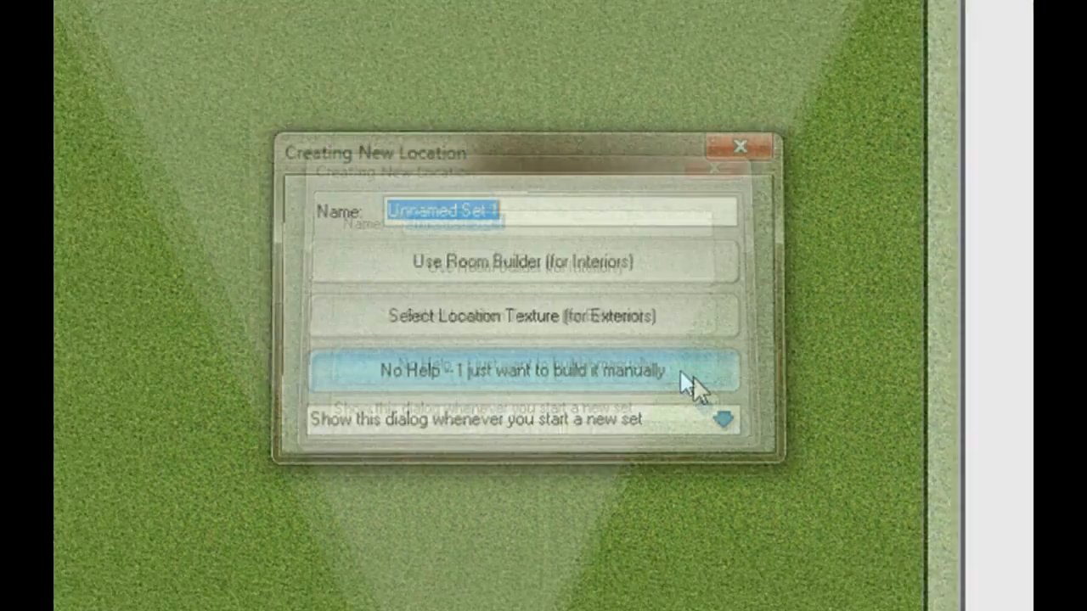
left_click(528, 371)
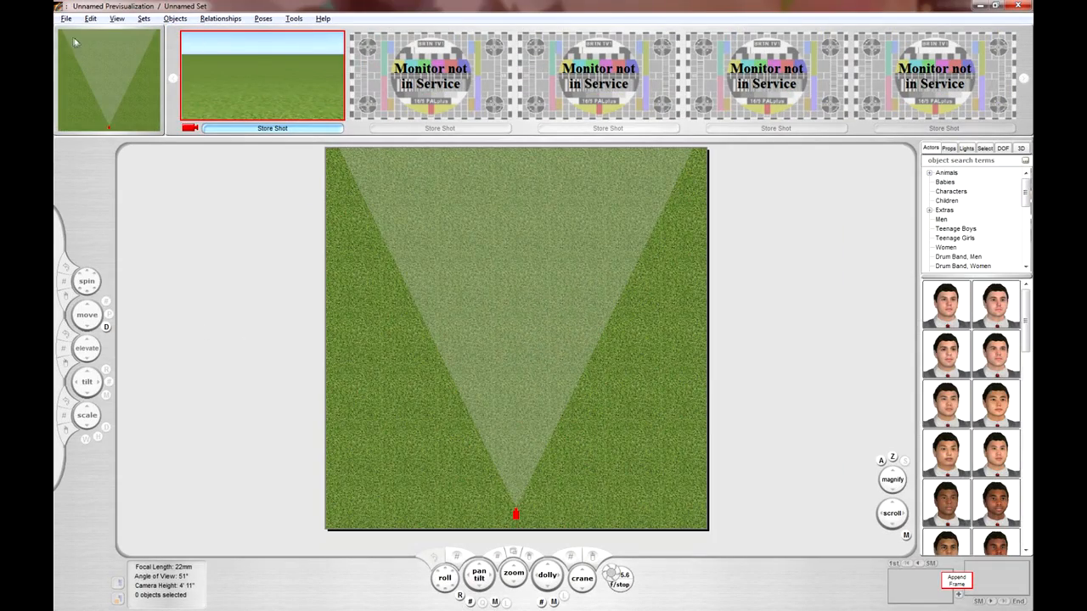
left_click(65, 18)
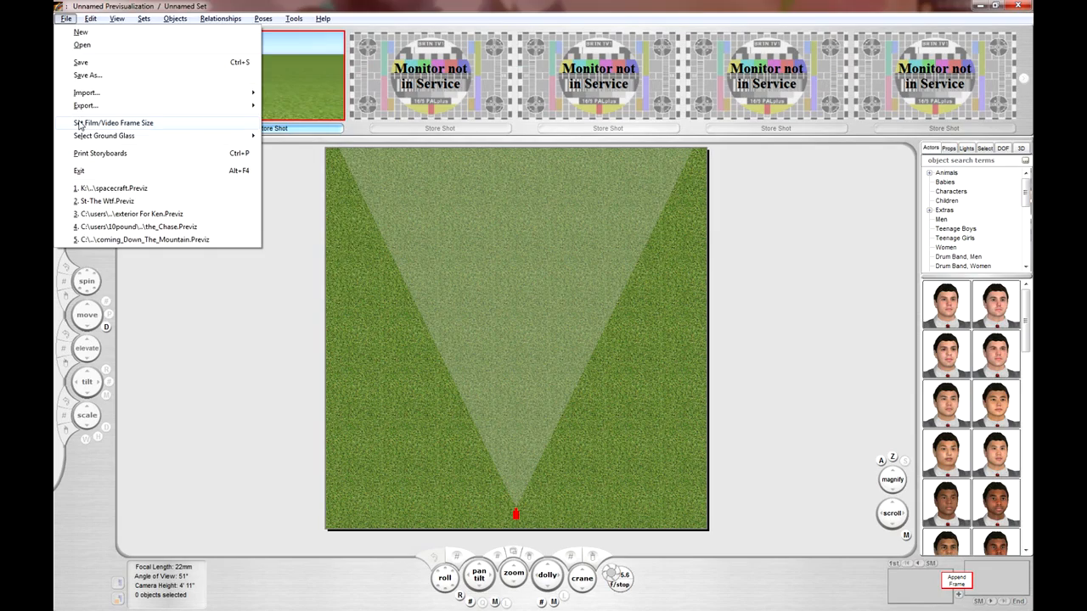
left_click(113, 123)
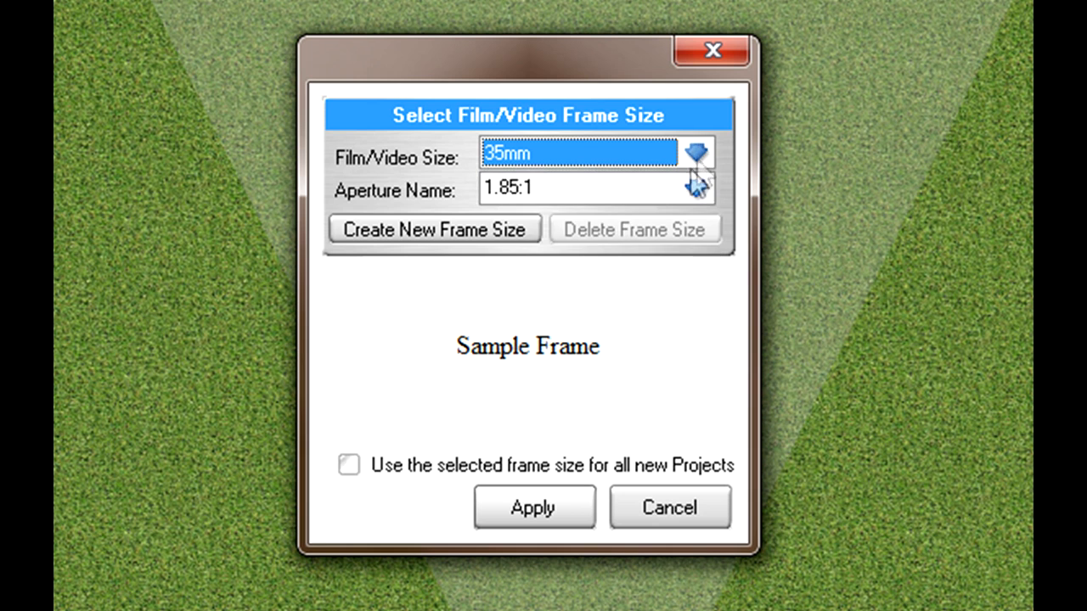
left_click(697, 191)
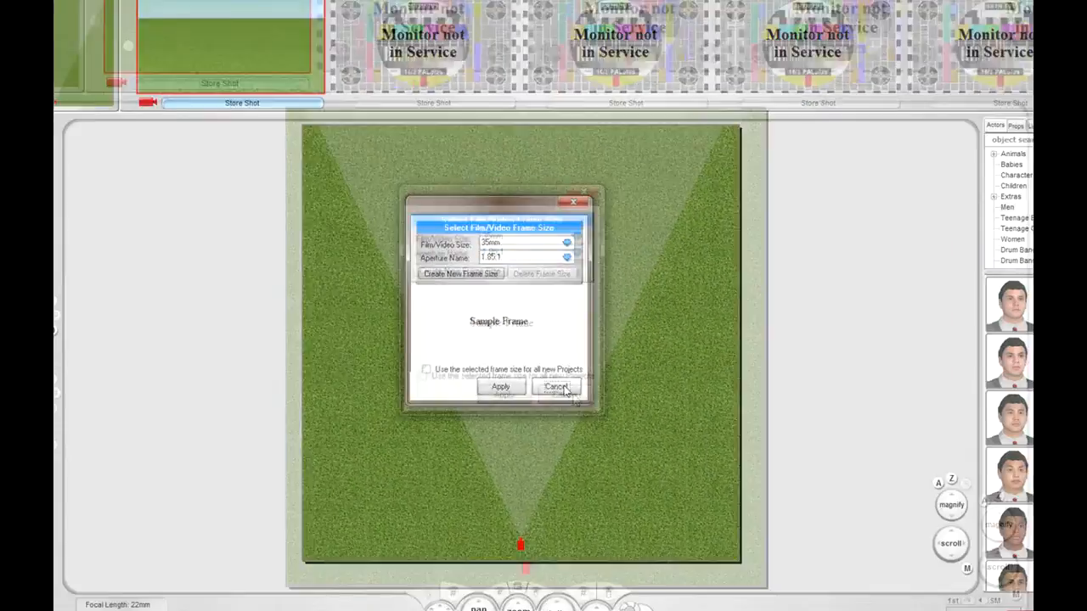
left_click(555, 387)
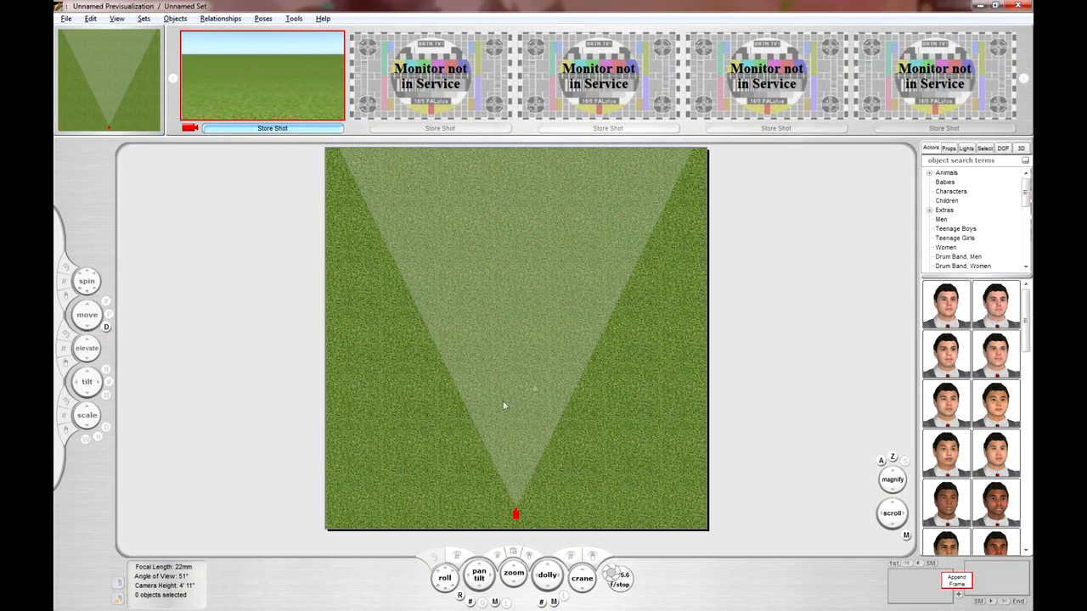
mouse_move(286, 439)
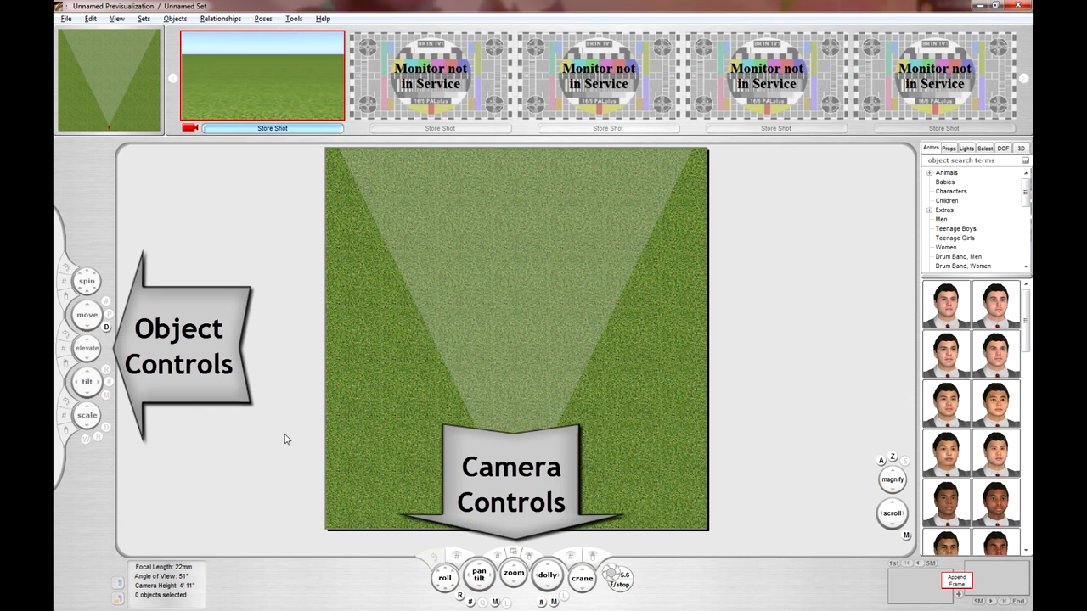
mouse_move(289, 440)
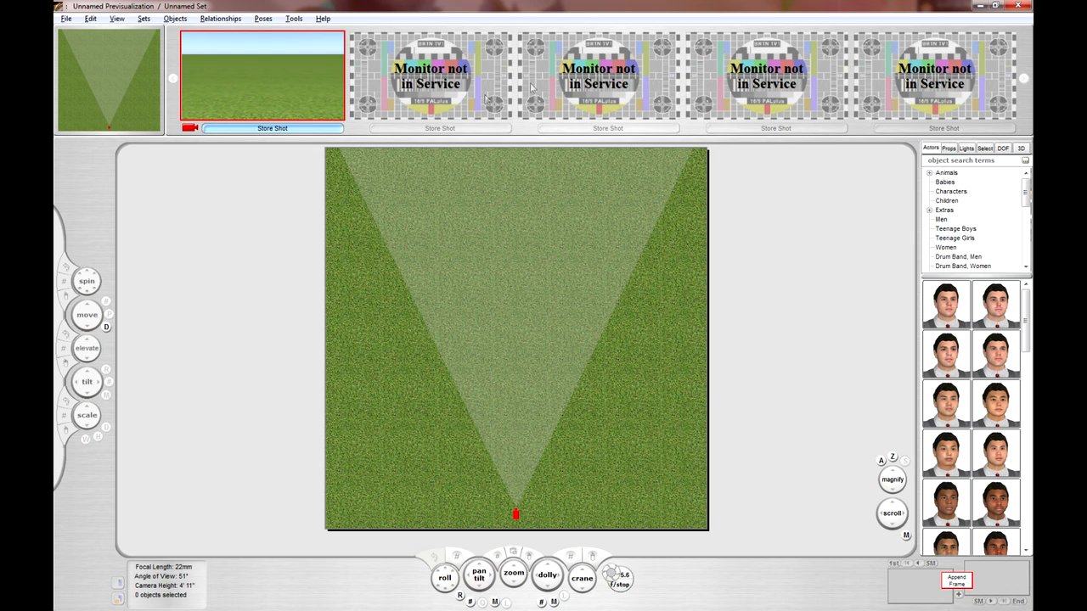
mouse_move(456, 93)
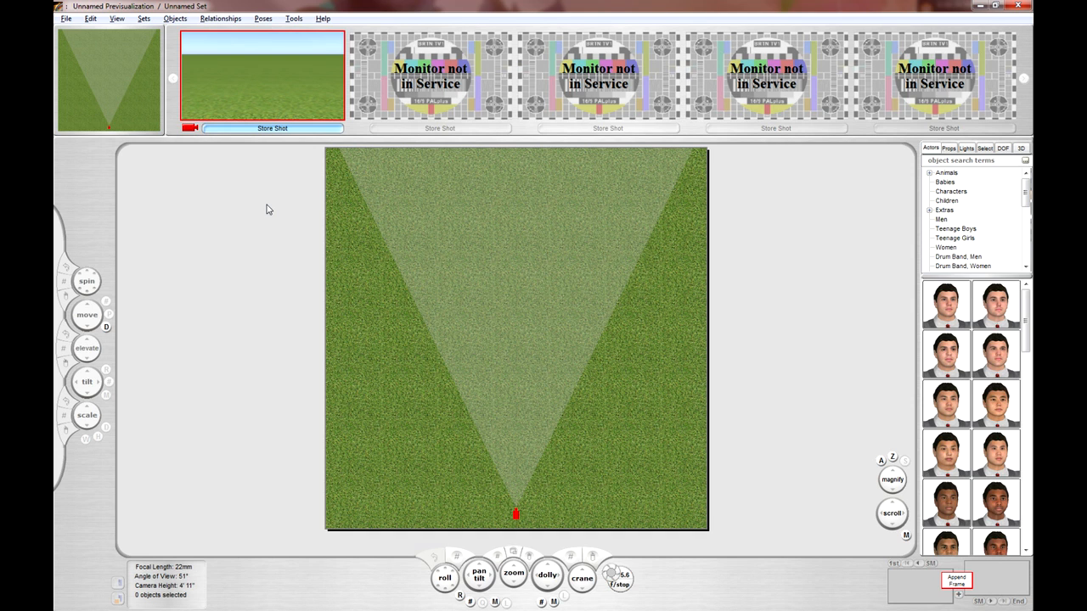
mouse_move(288, 113)
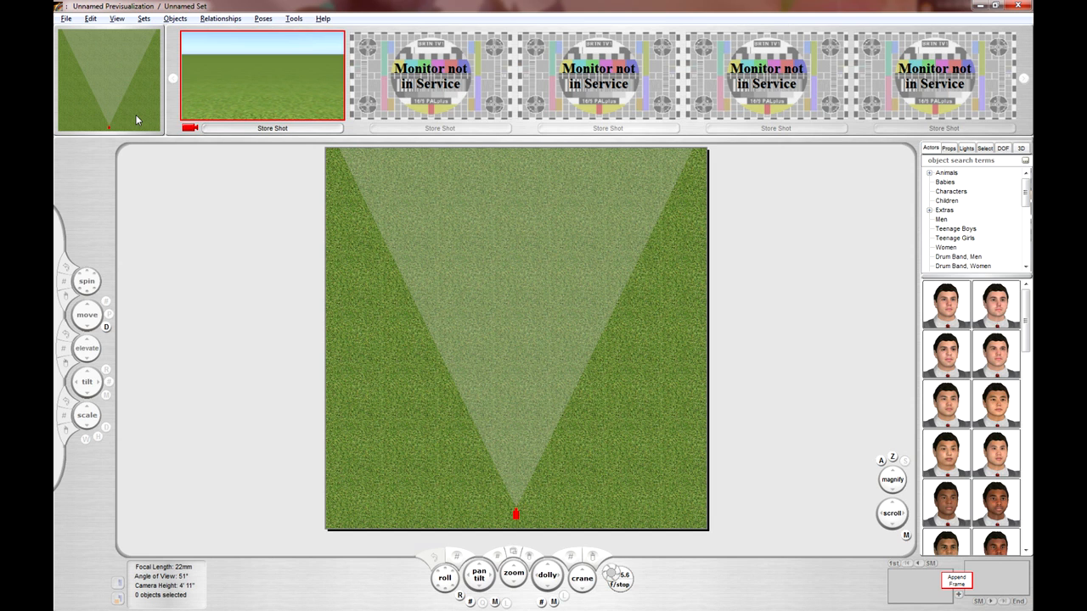
mouse_move(146, 211)
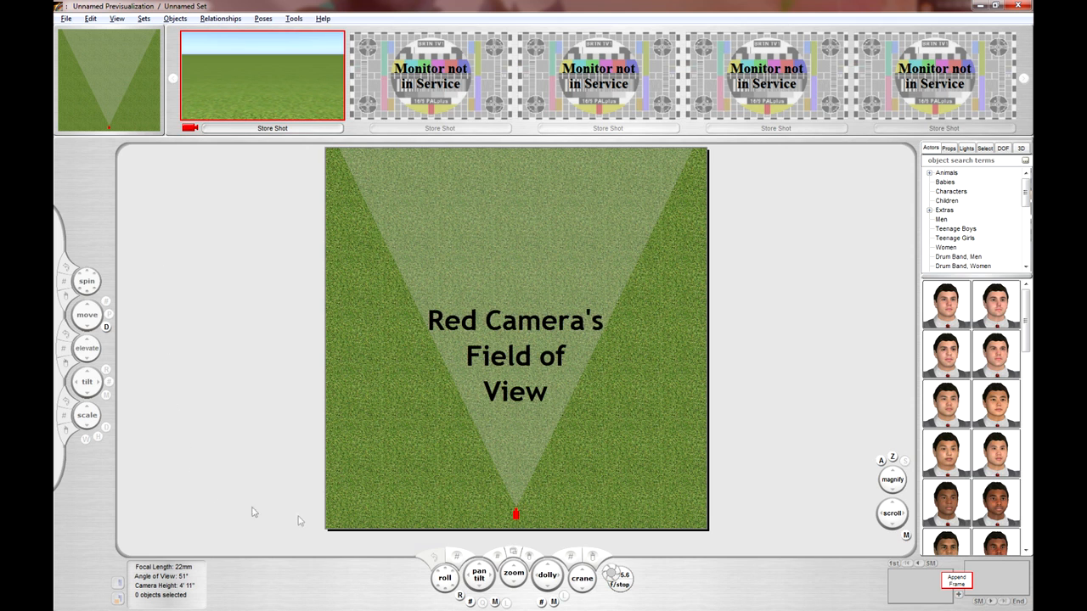
mouse_move(635, 272)
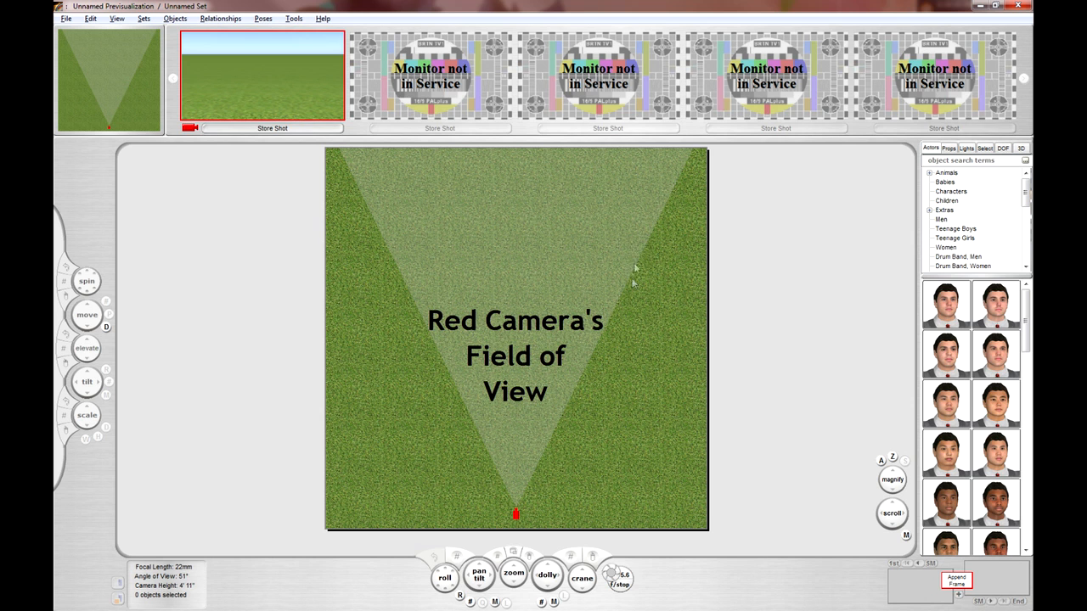
mouse_move(448, 390)
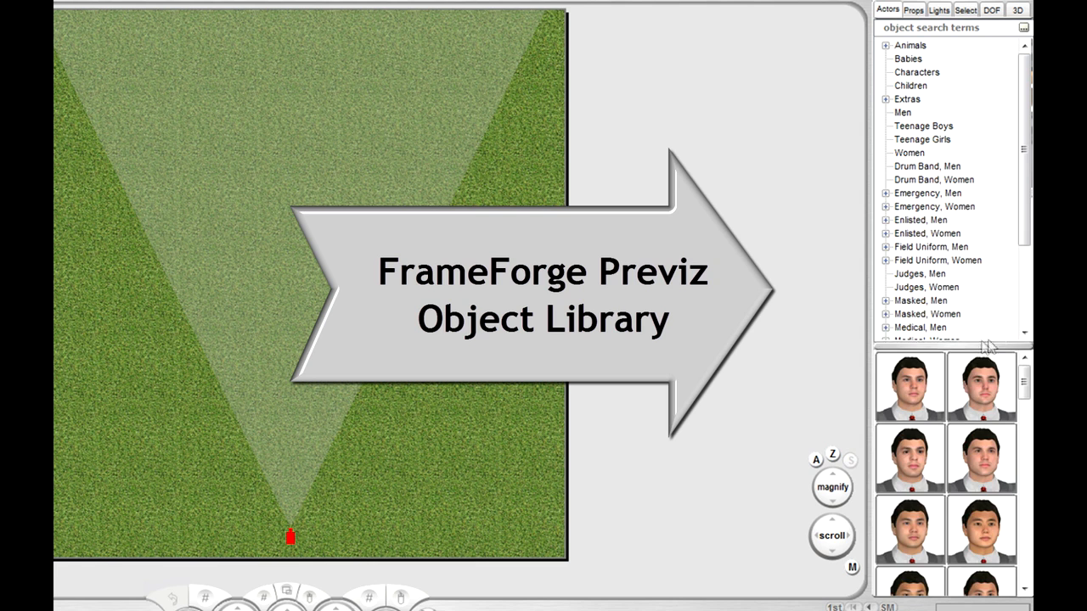
left_click(912, 10)
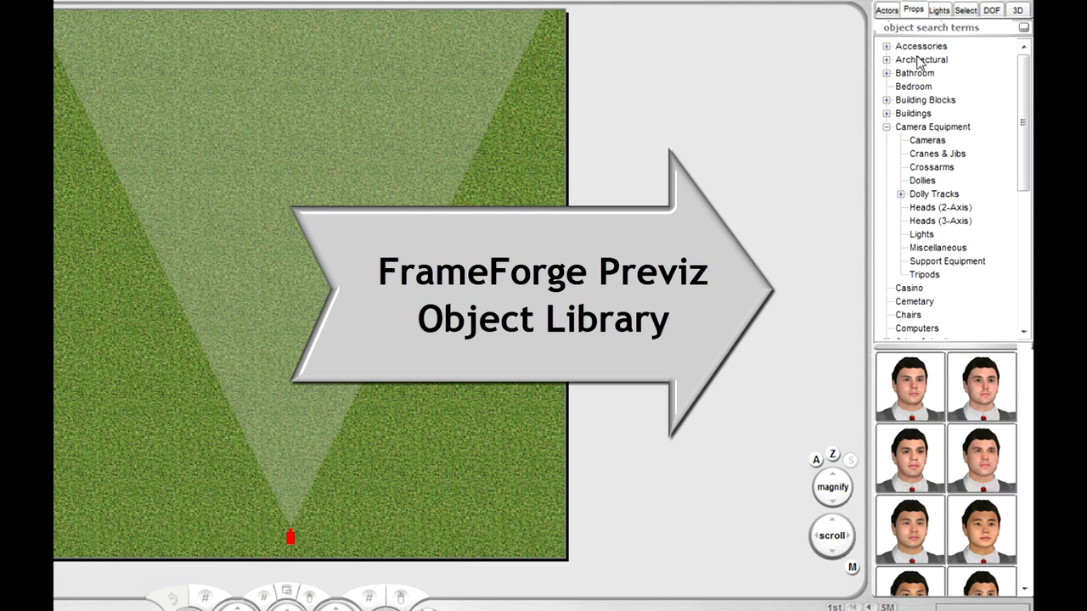
left_click(931, 167)
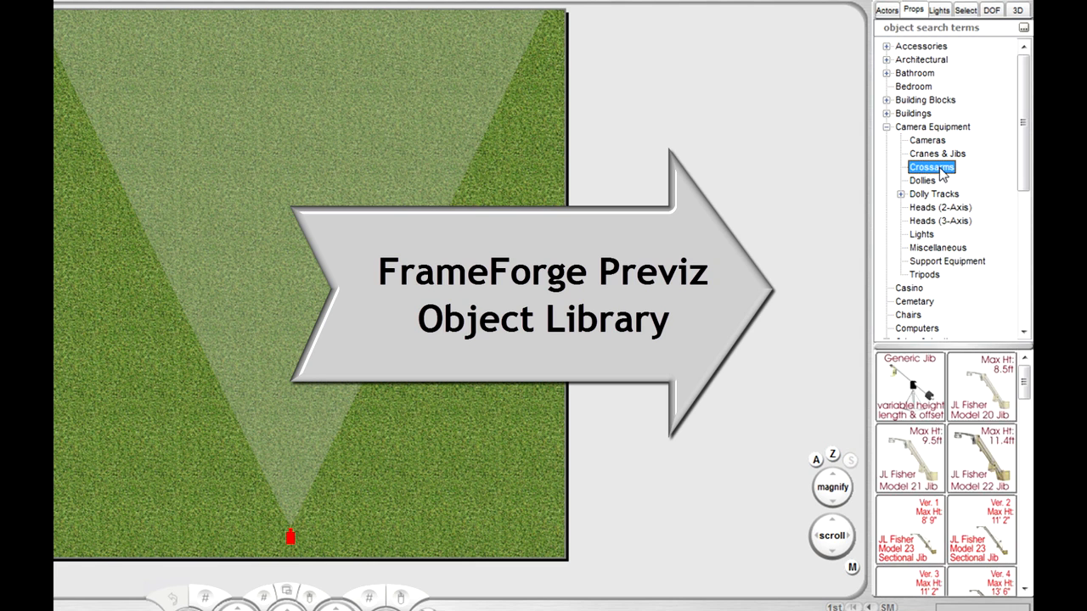
left_click(940, 207)
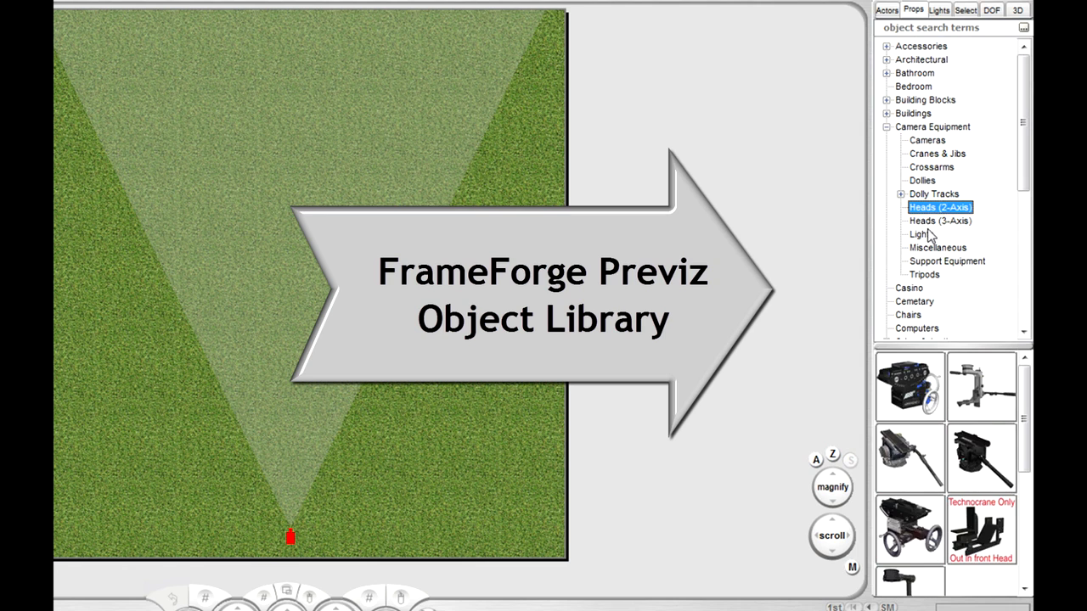
left_click(913, 85)
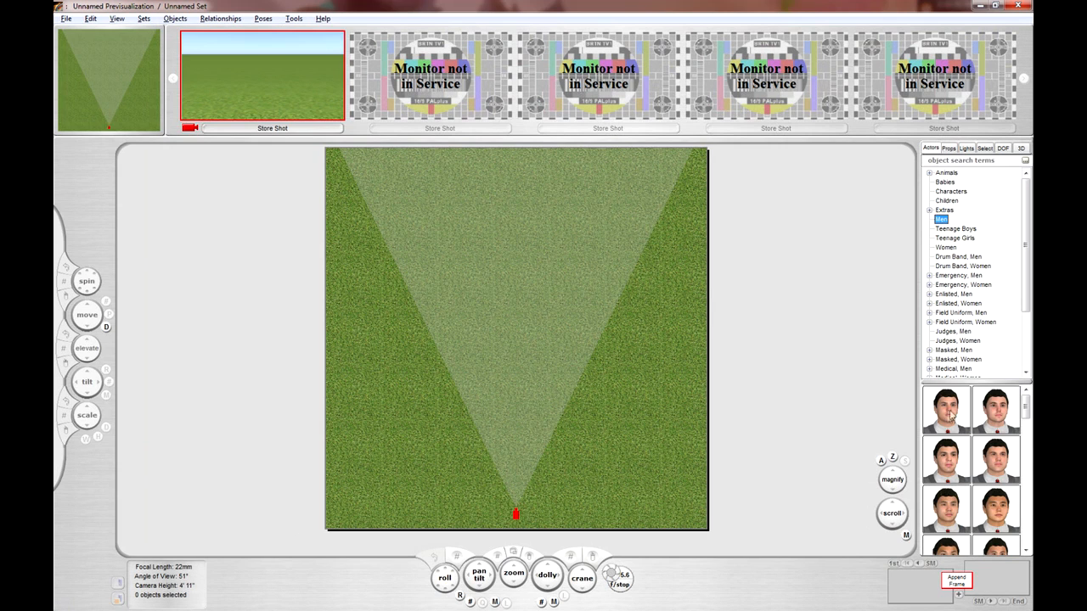
Place the first male actor from Actors > Men onto the set.
left_click(945, 410)
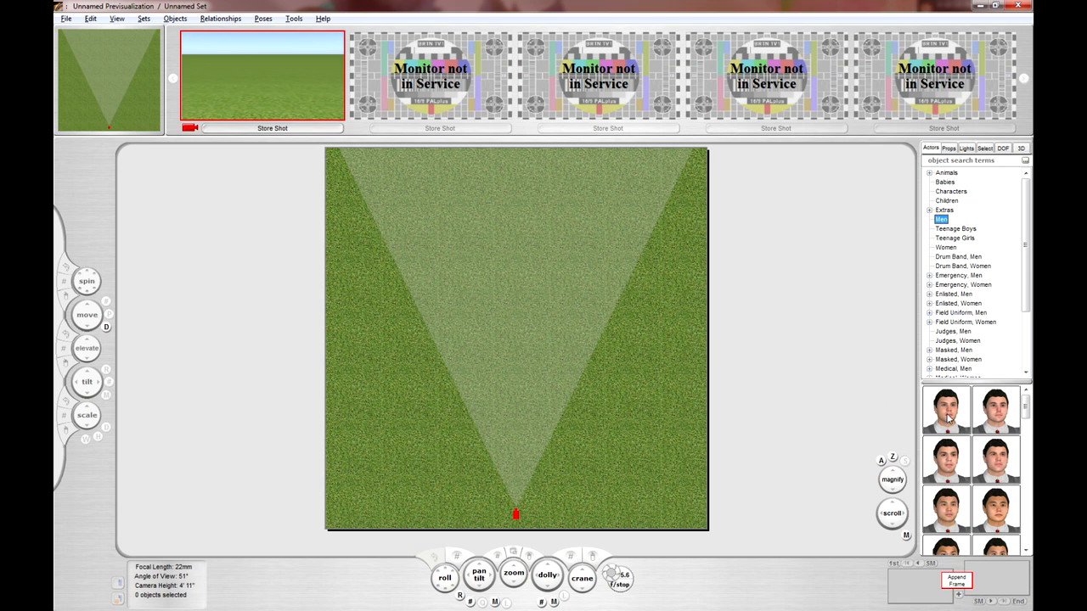
left_click(945, 410)
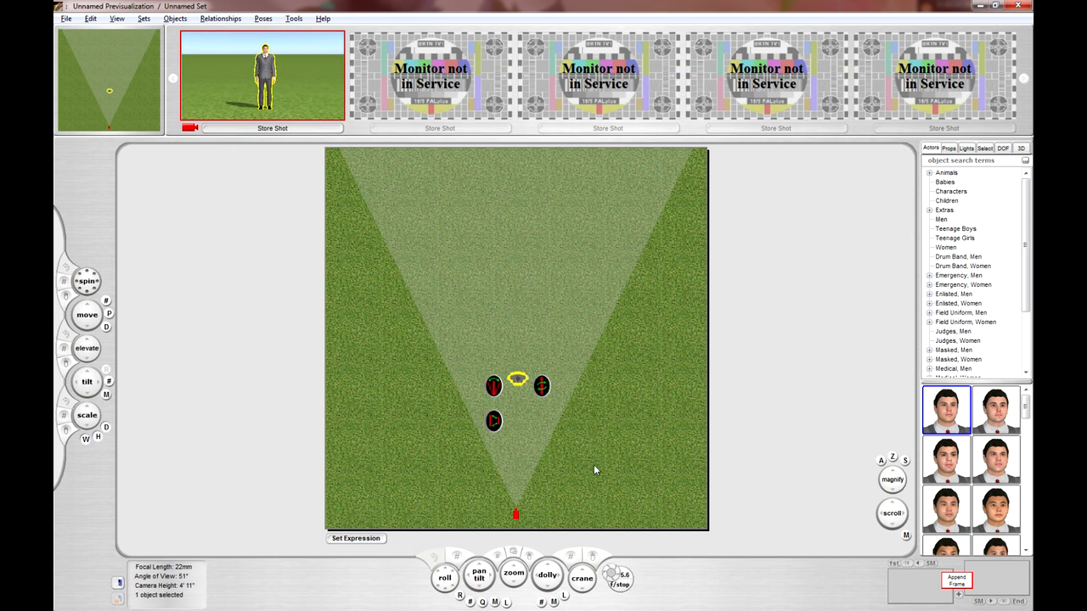
mouse_move(147, 120)
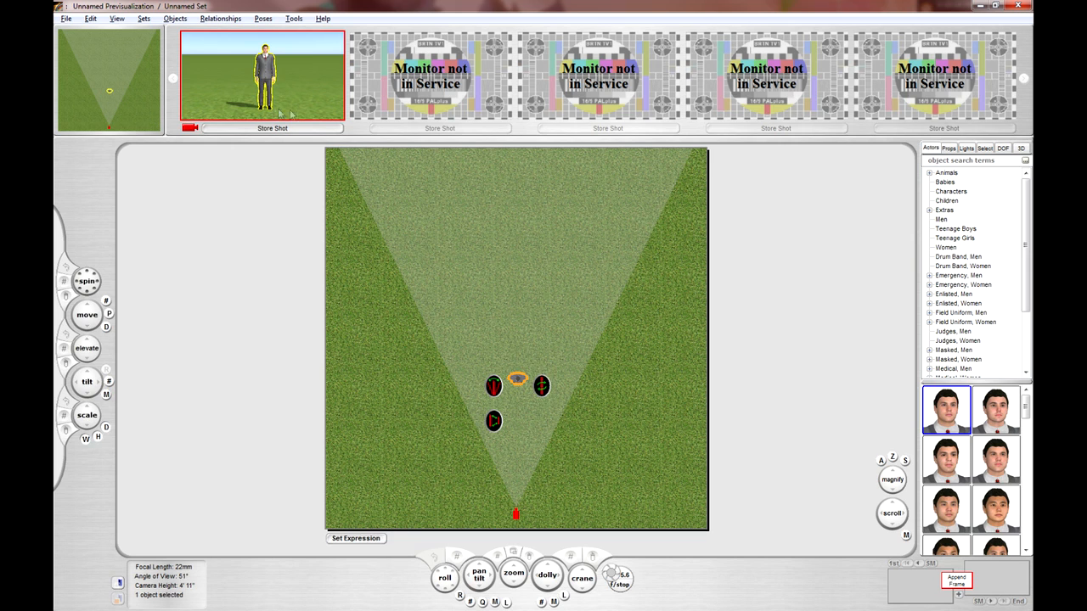
mouse_move(316, 112)
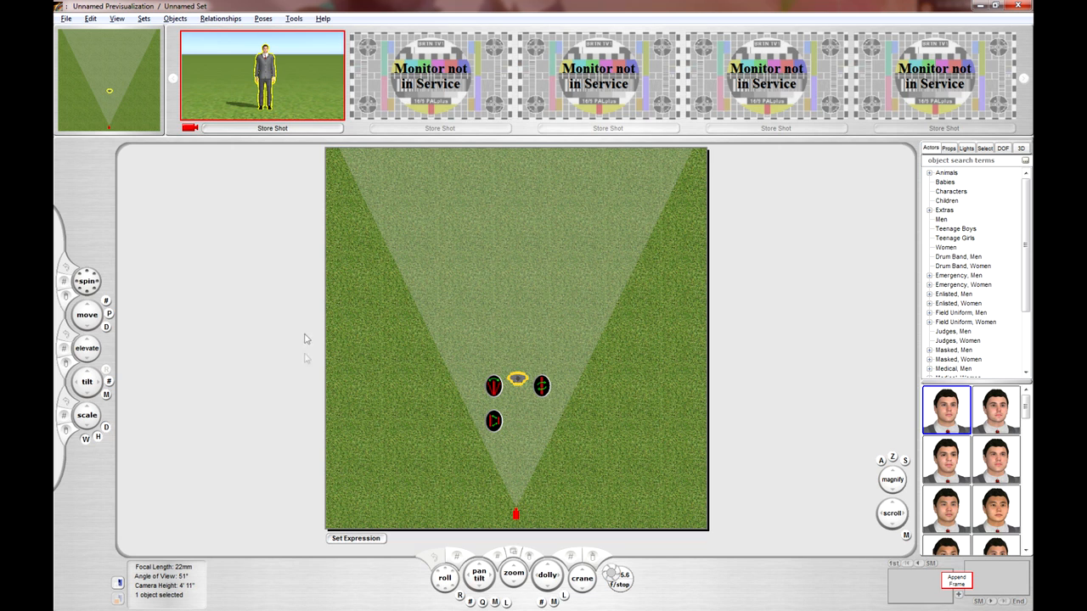
mouse_move(310, 107)
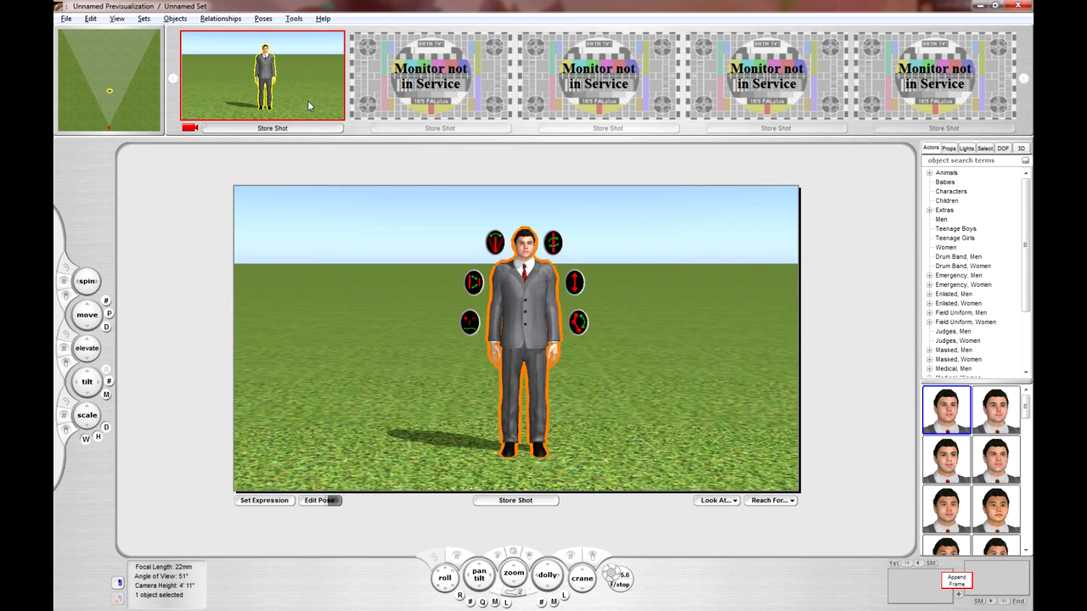
mouse_move(146, 108)
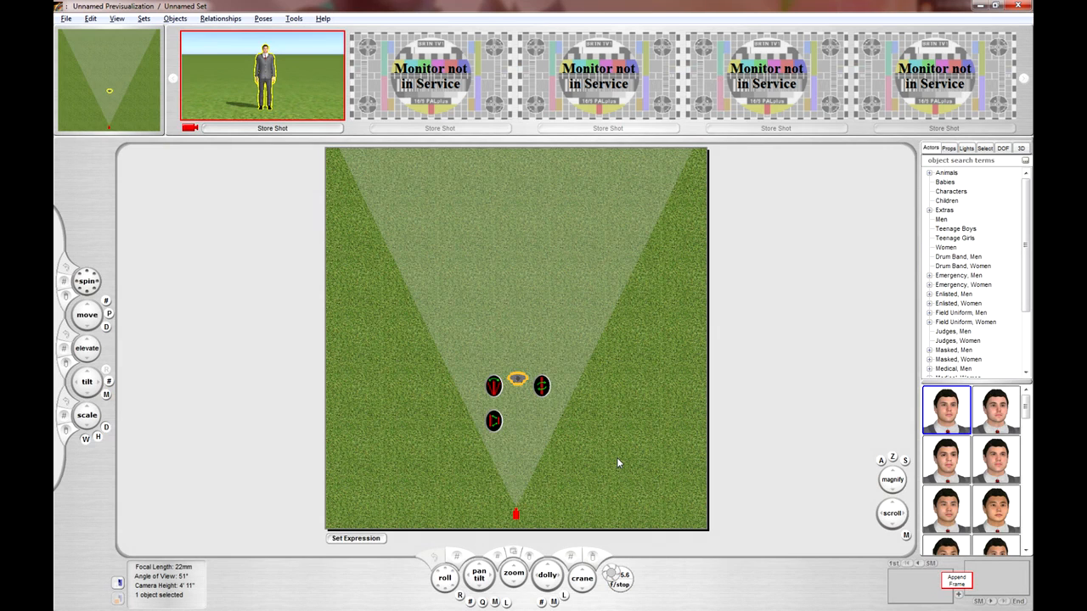
mouse_move(396, 459)
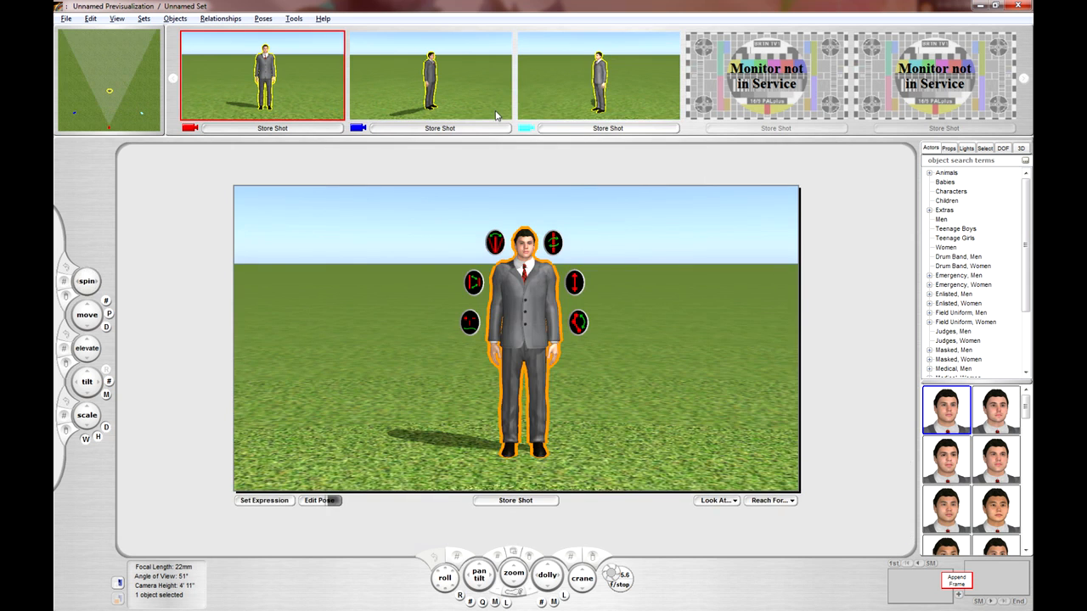
Deselect the actor in the shot view.
left_click(430, 74)
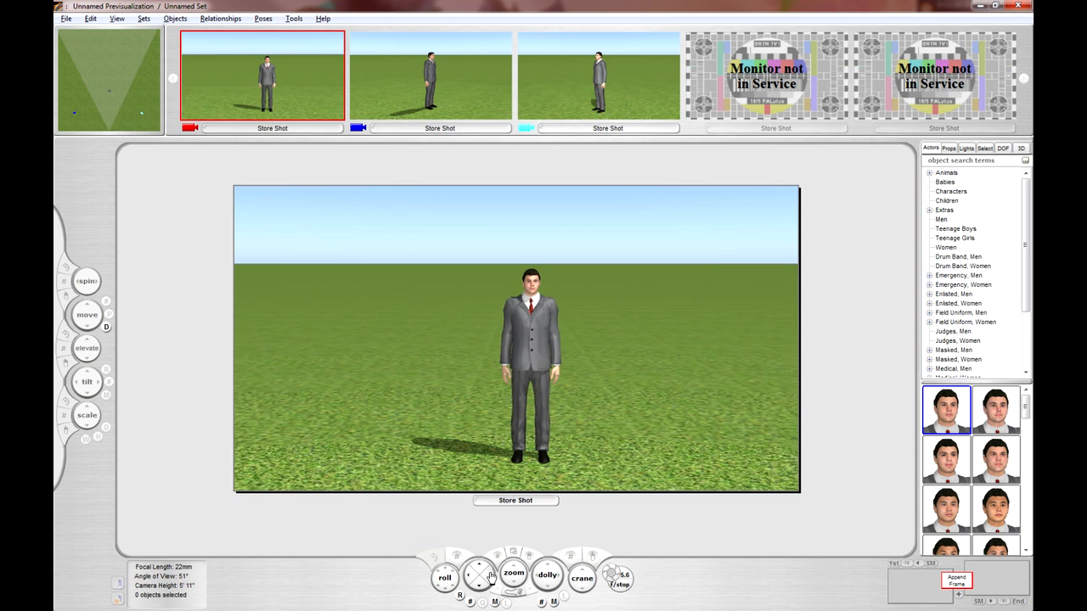
Add an armchair, a stereo system, a poker table and a computer around the actor.
left_click(948, 148)
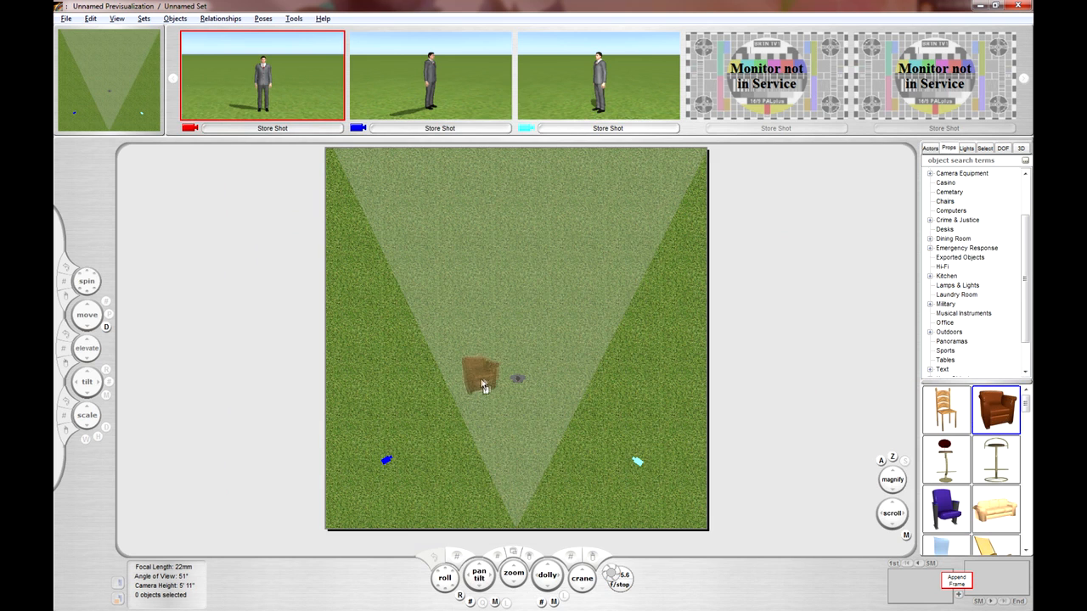
left_click(482, 379)
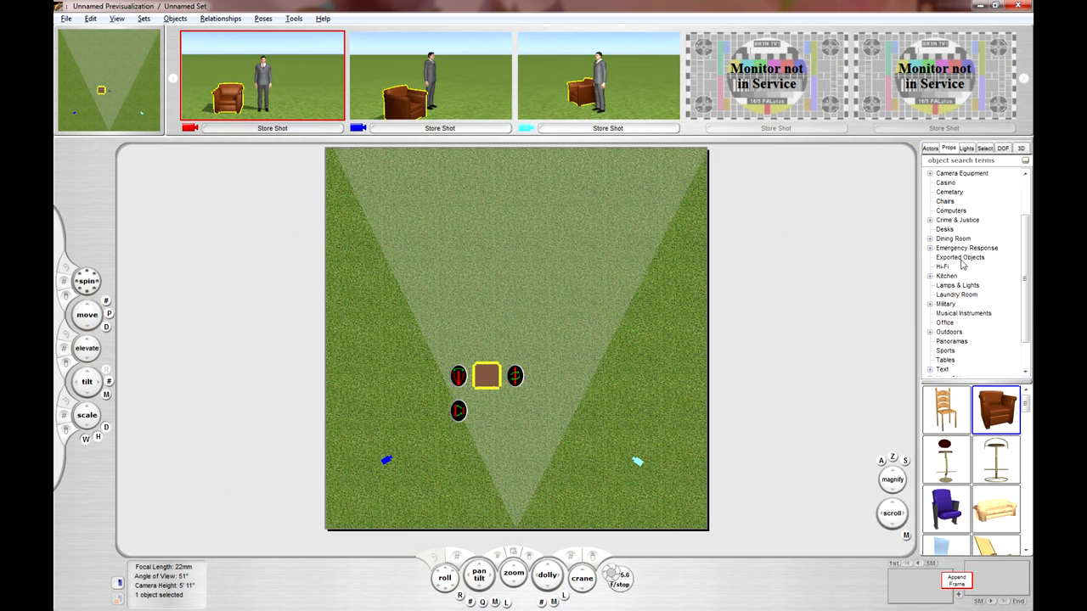
left_click(942, 267)
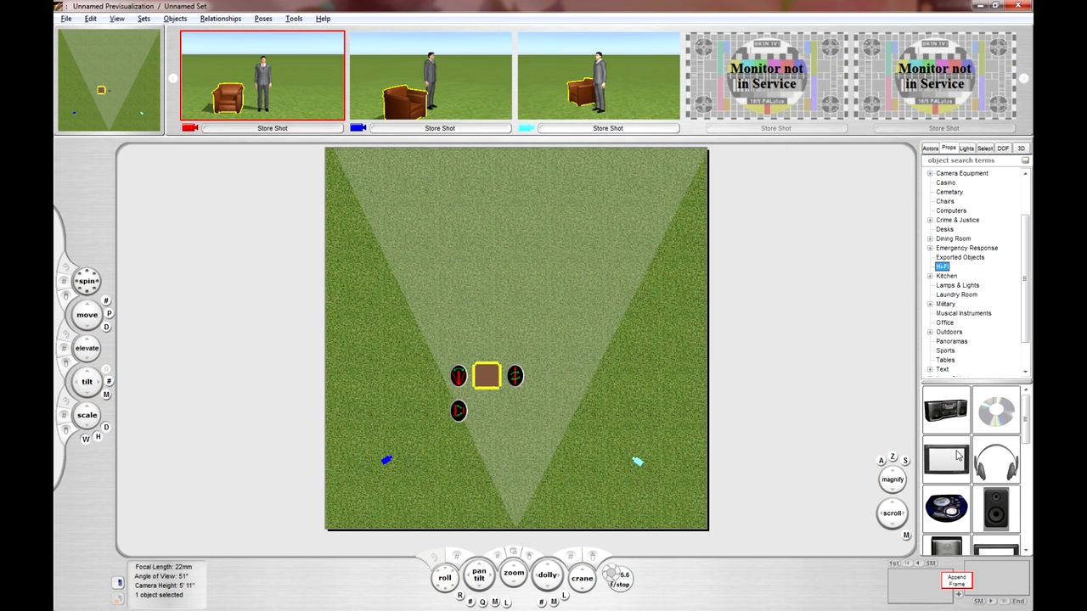
left_click(946, 410)
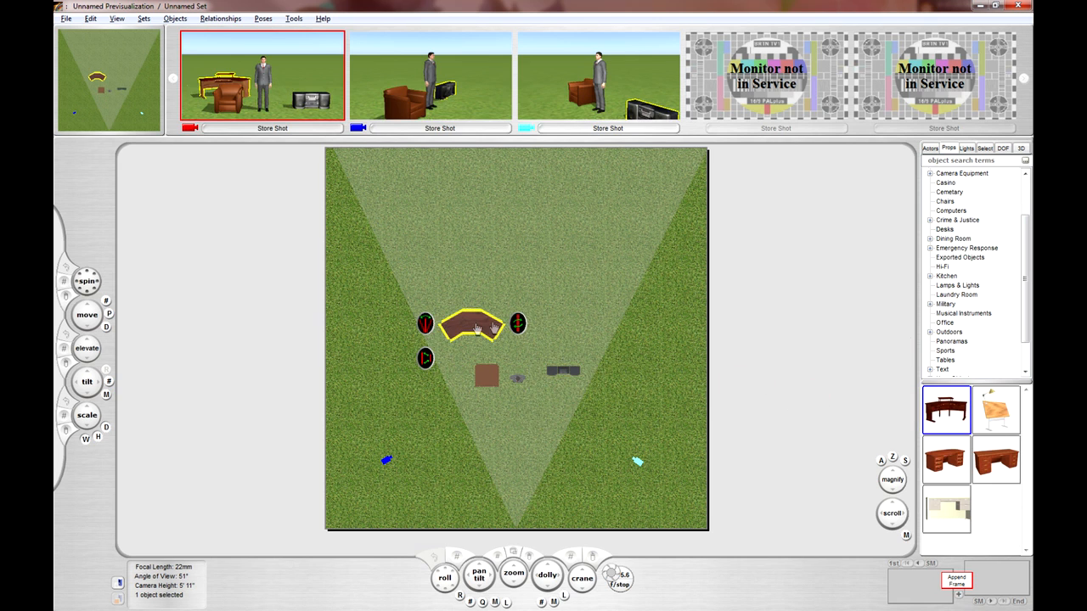
left_click(945, 173)
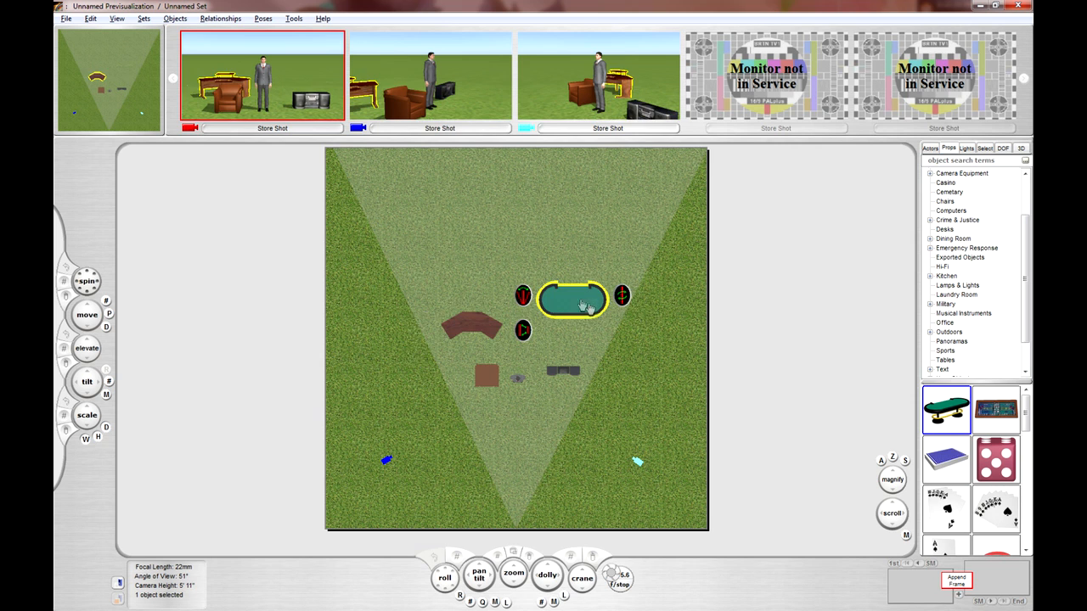
left_click(951, 211)
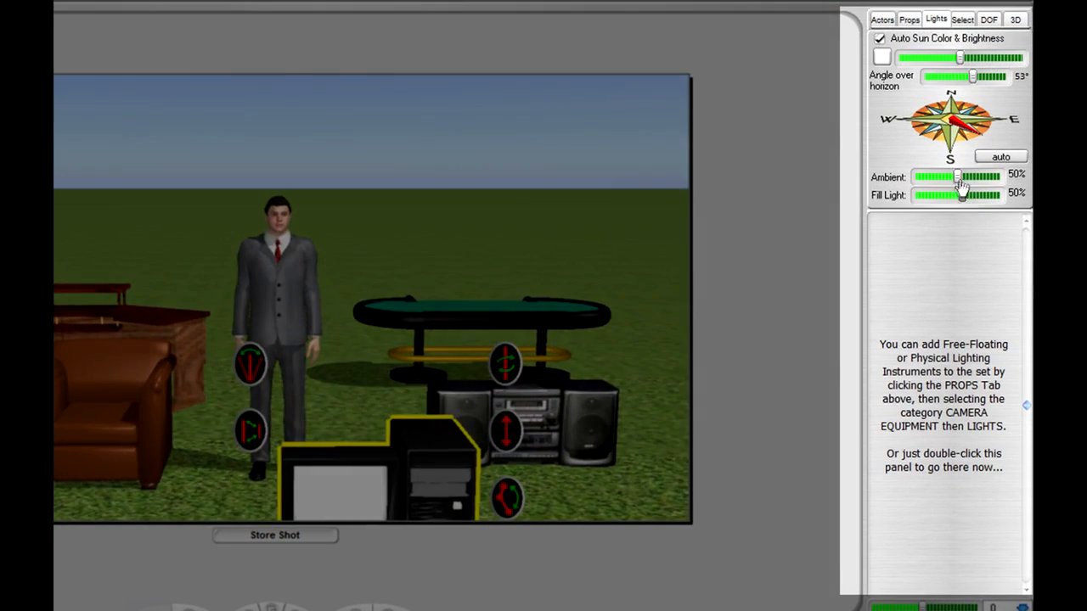
Adjust the Ambient light slider to about 42%.
left_click_drag(958, 175, 949, 176)
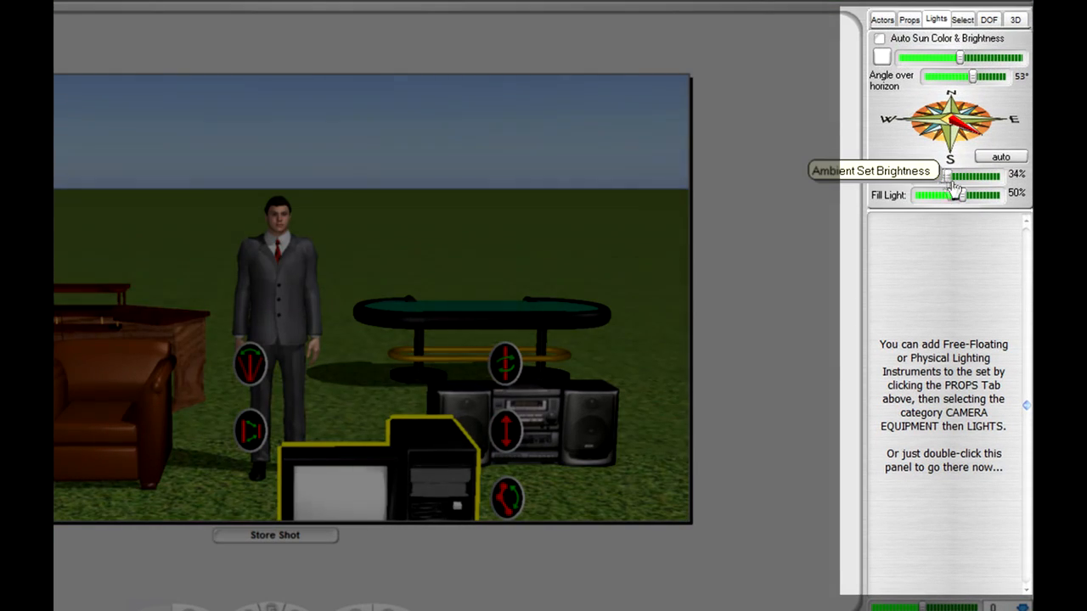
left_click_drag(945, 176, 955, 175)
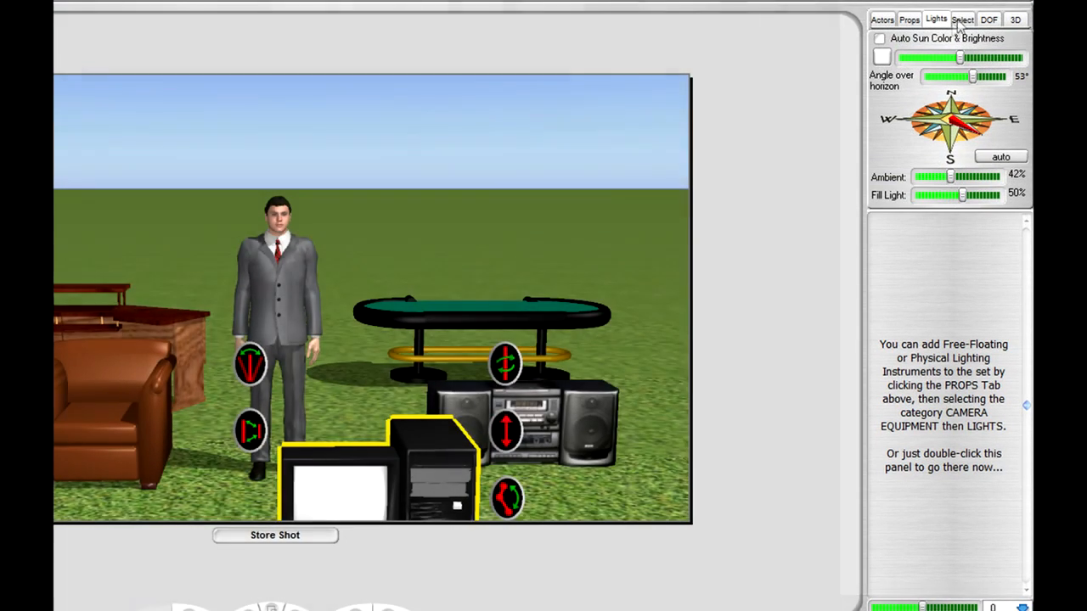
left_click(988, 18)
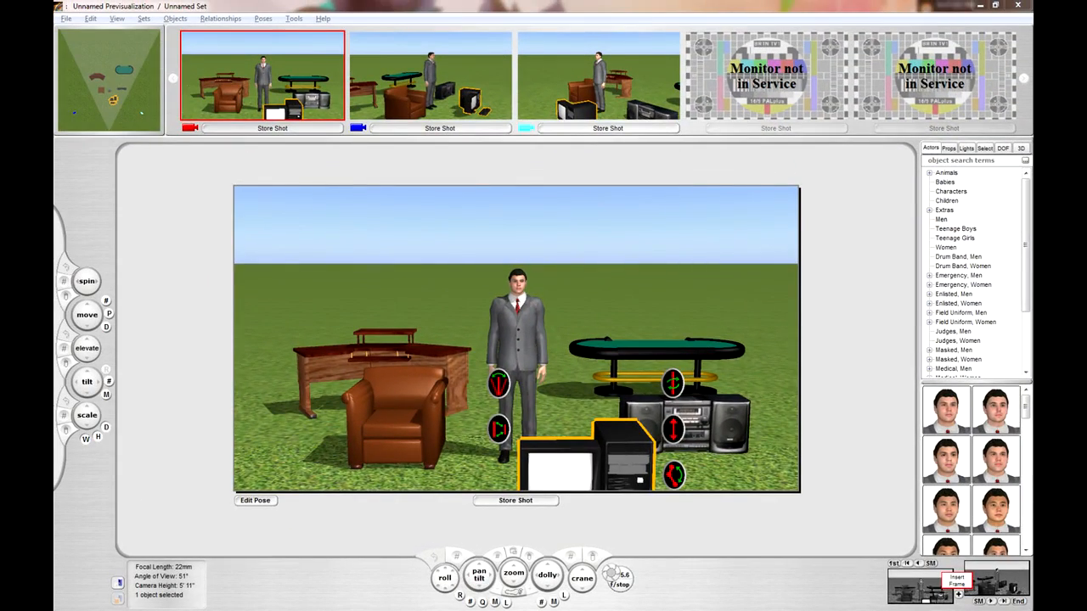
Open the Full Program Manual PDF from the Help menu.
left_click(323, 18)
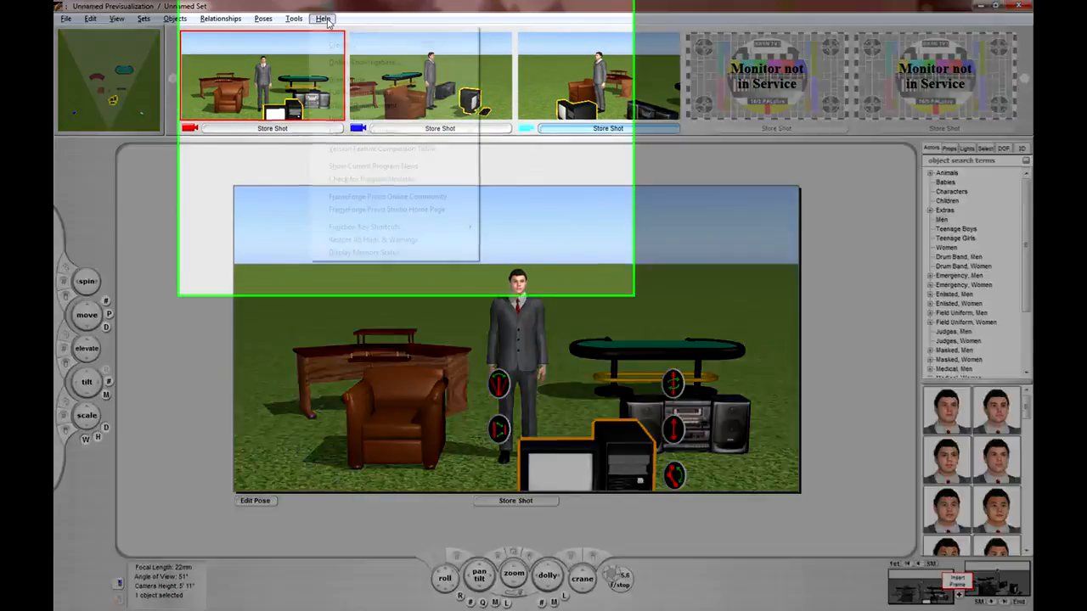
left_click(322, 18)
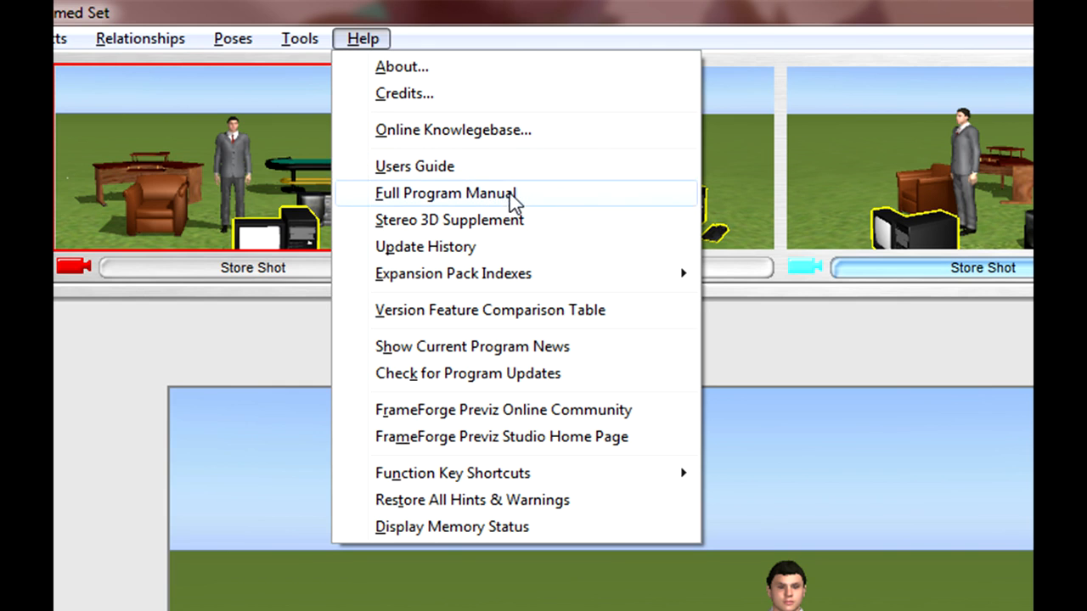
mouse_move(516, 192)
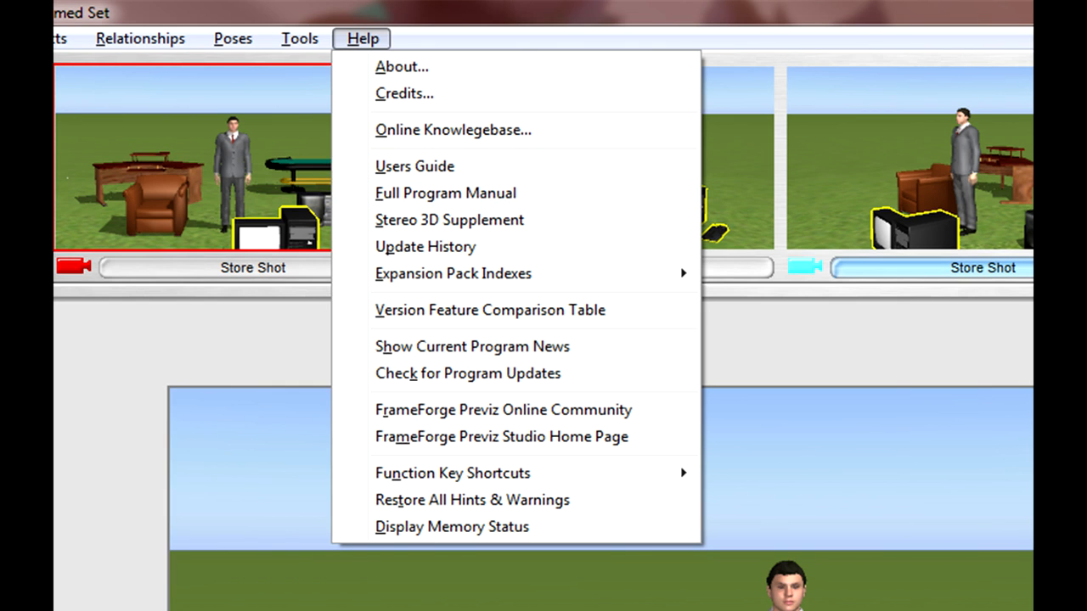
left_click(444, 193)
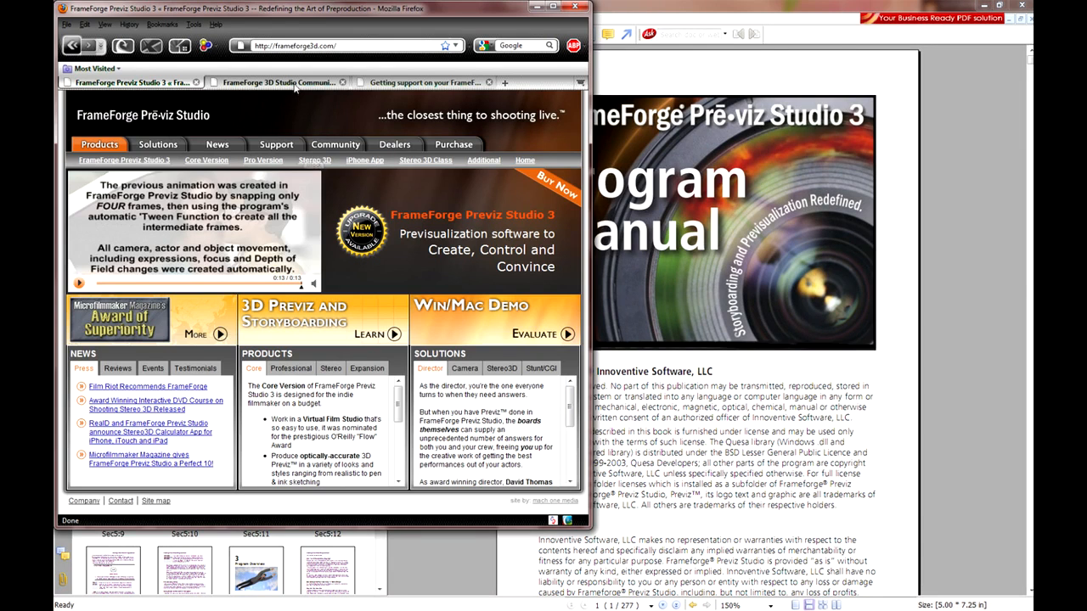
In Firefox, go from the Community forum to the 'Getting support' page.
left_click(276, 82)
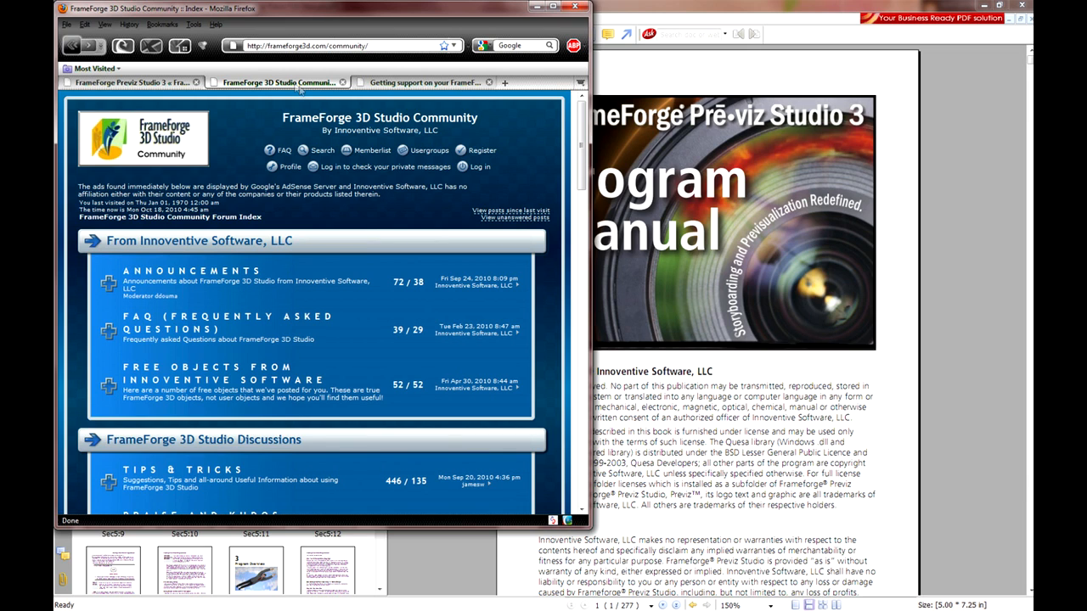
mouse_move(472, 112)
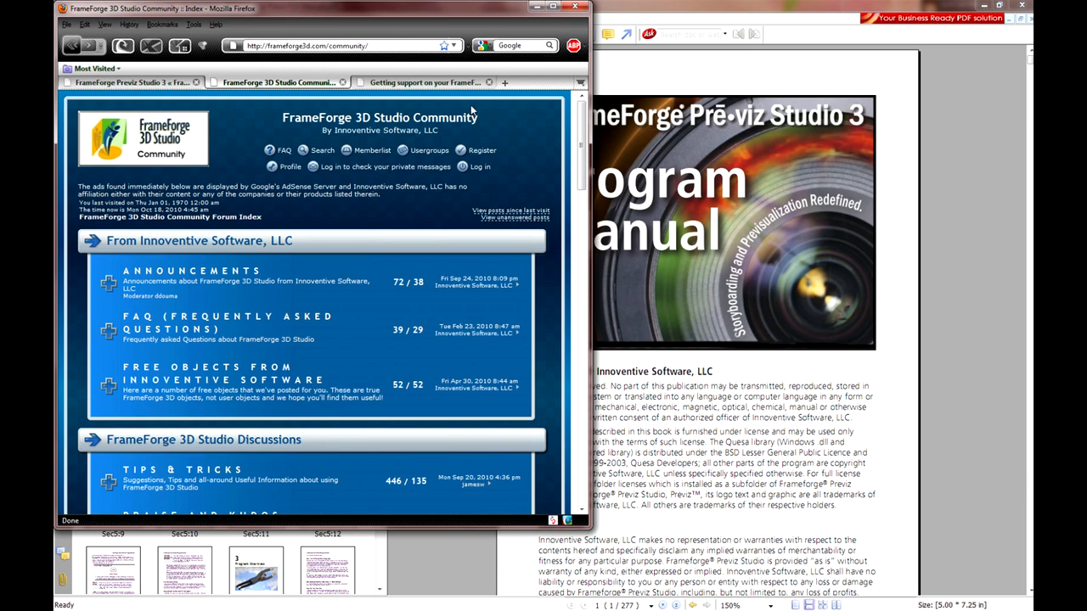
mouse_move(471, 110)
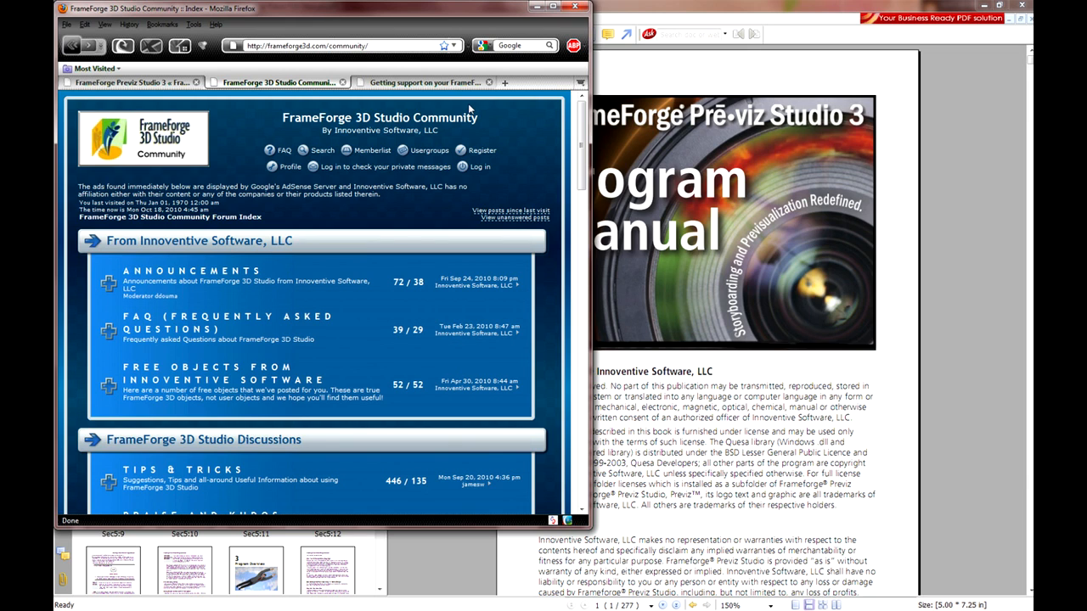
mouse_move(467, 109)
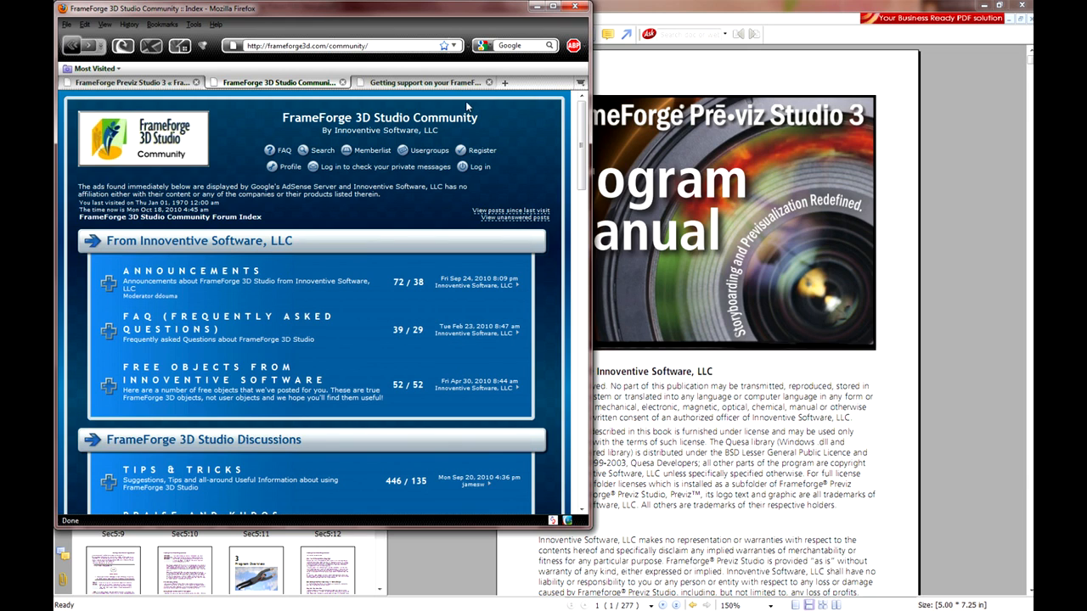
mouse_move(465, 102)
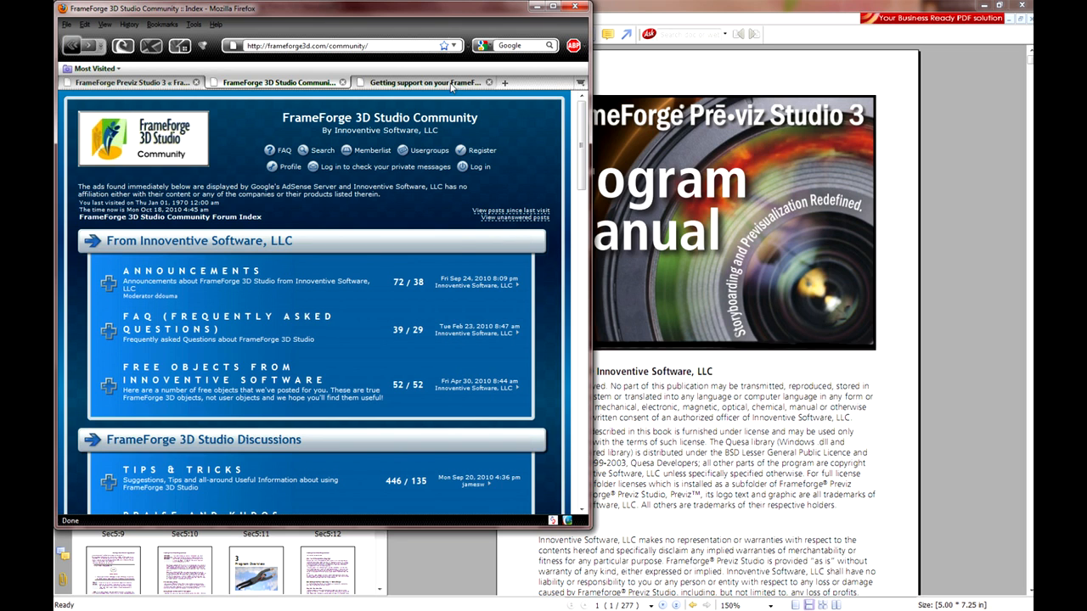
left_click(425, 83)
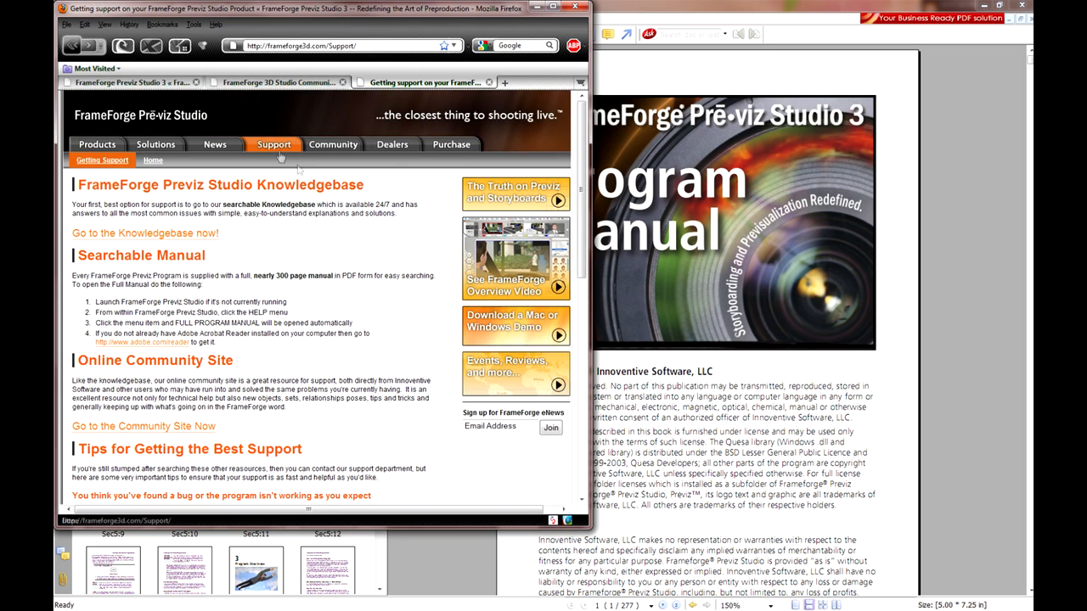